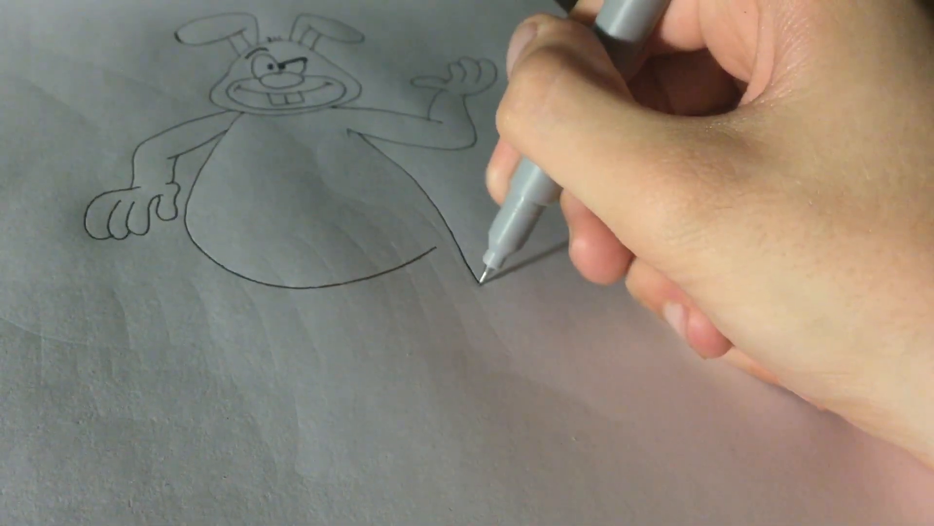
Ink the outline of the rabbit's first foot below the rounded belly with the fine pen
drag(453, 275, 370, 298)
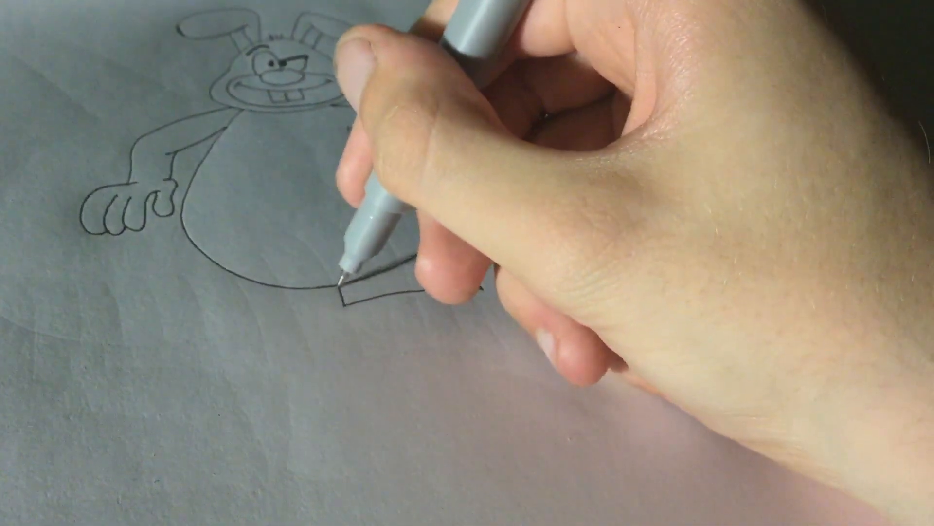